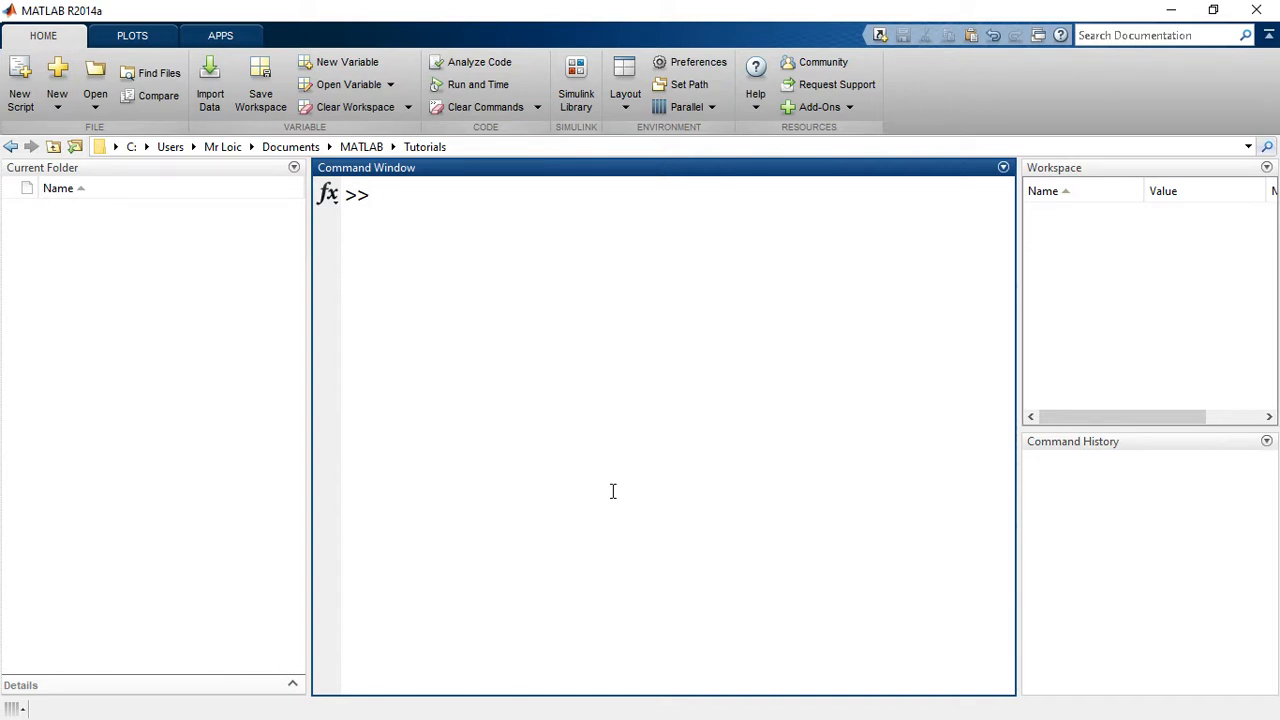
# - Browse the Plots and Apps toolstrip tabs, then return to the Home tab
pyautogui.click(376, 196)
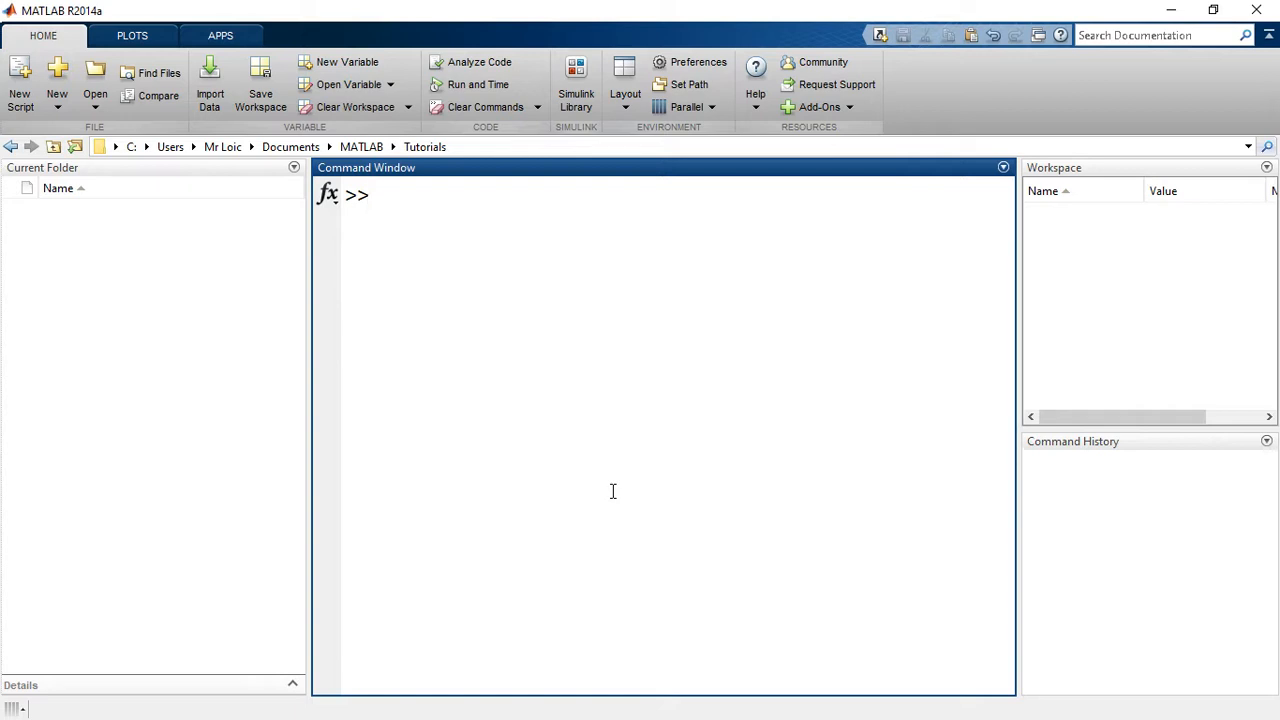
pyautogui.click(376, 194)
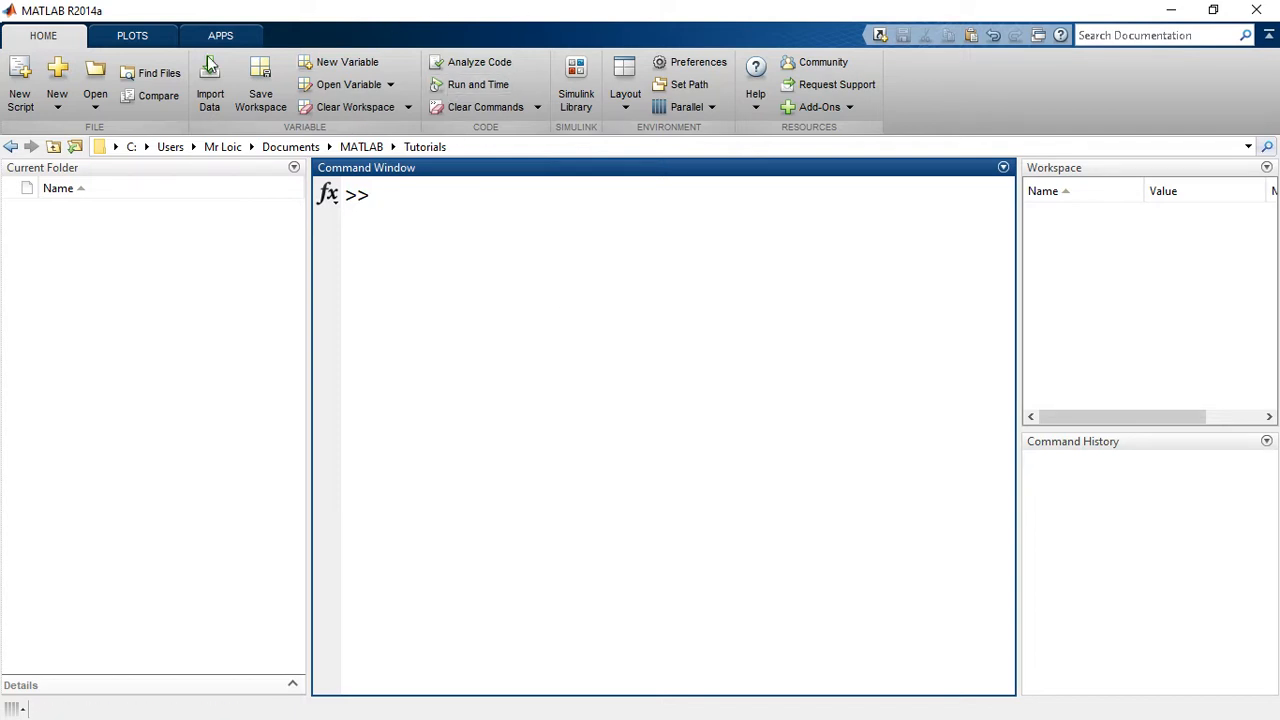
pyautogui.moveTo(204, 108)
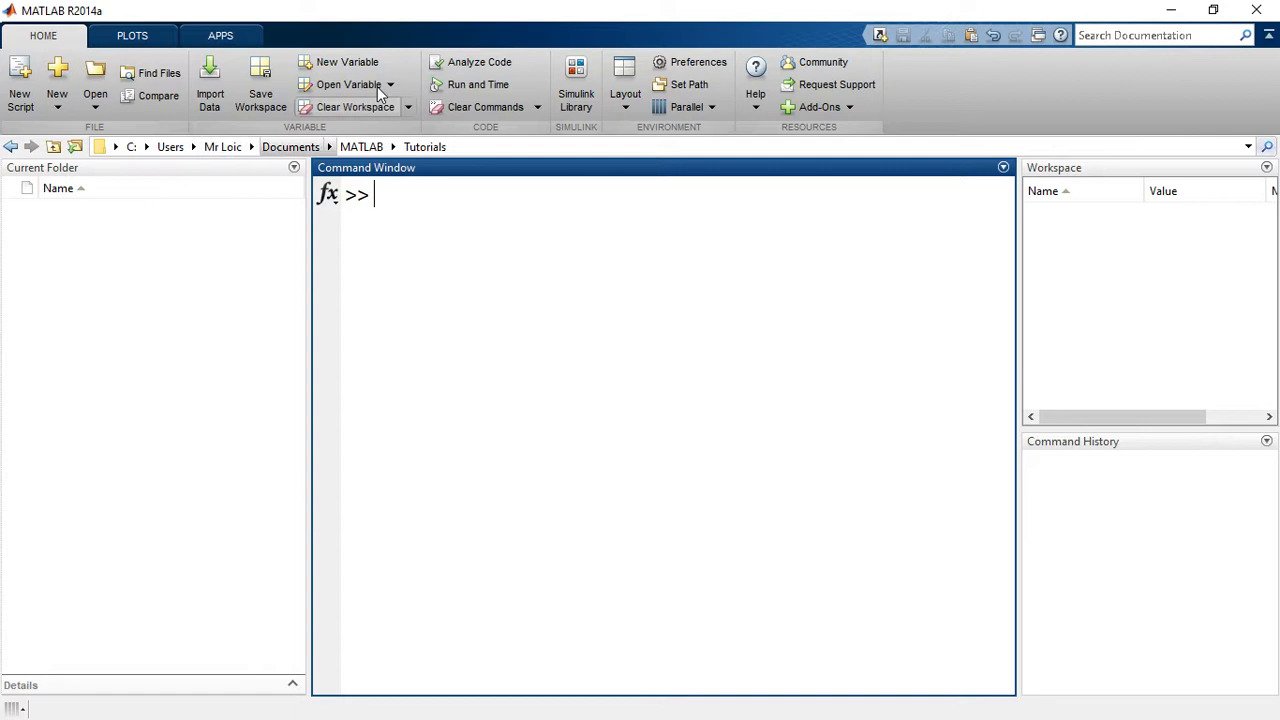
pyautogui.moveTo(664, 138)
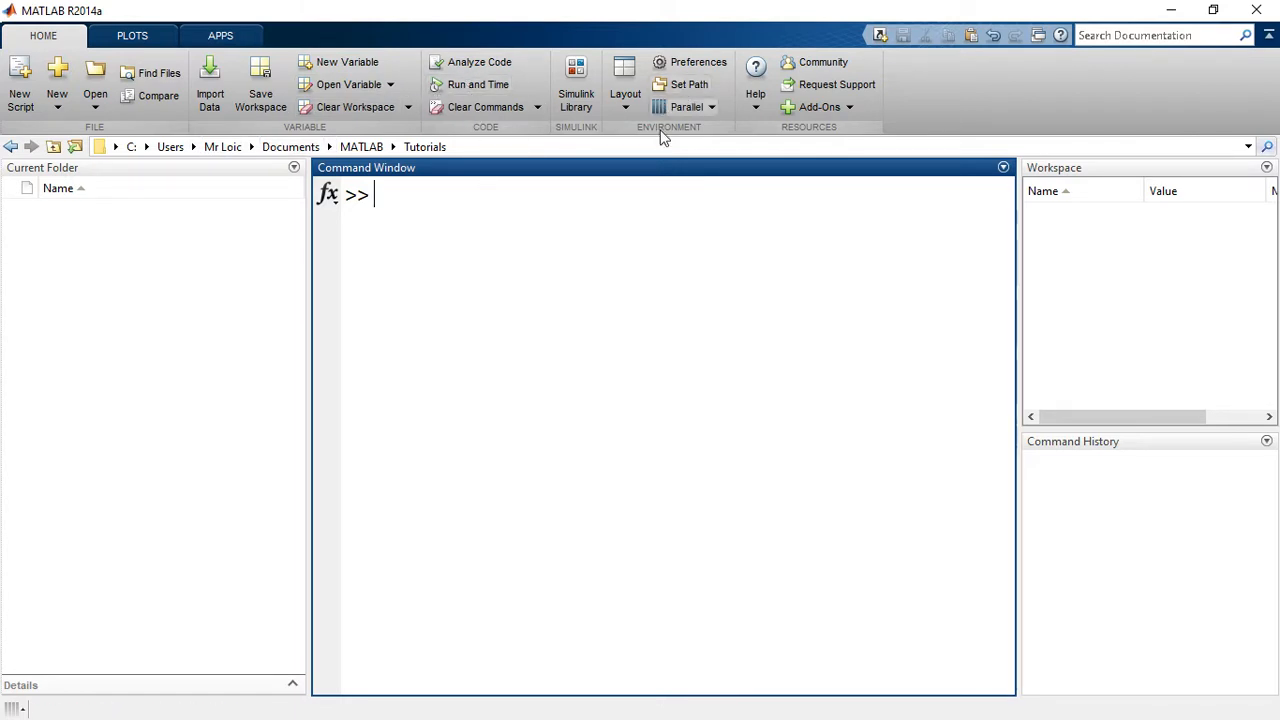
pyautogui.moveTo(56, 76)
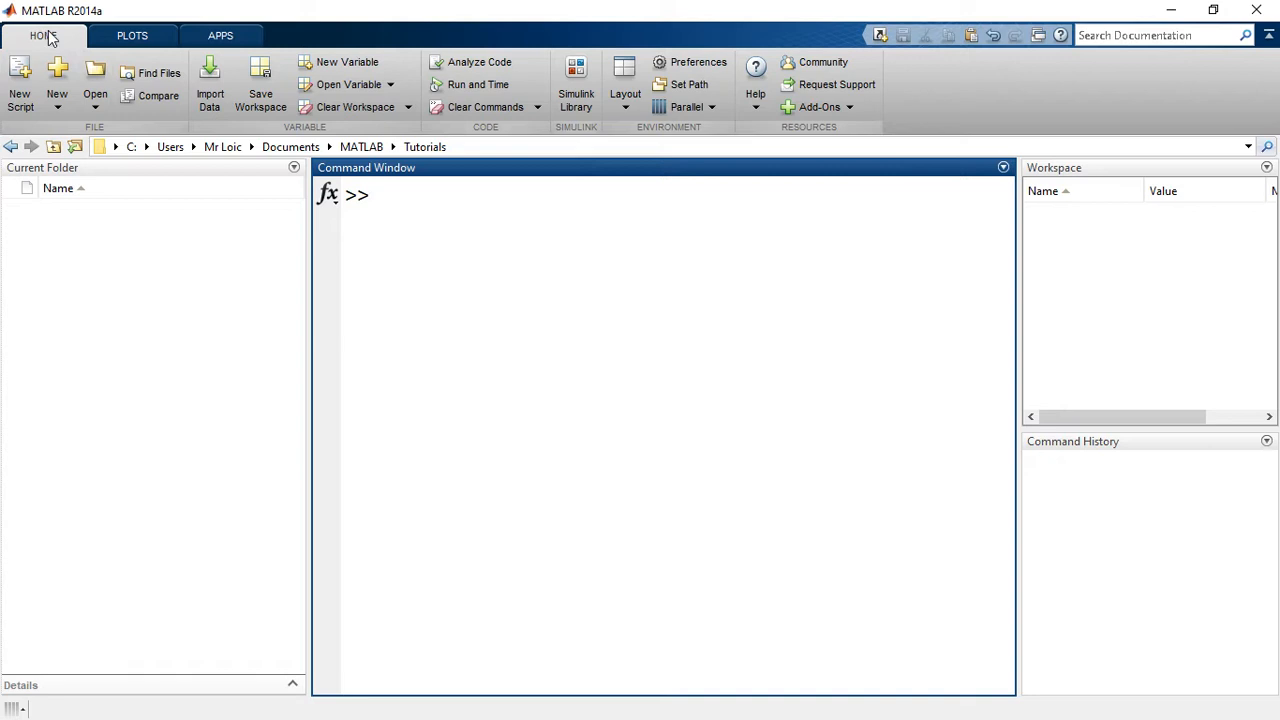
pyautogui.click(132, 36)
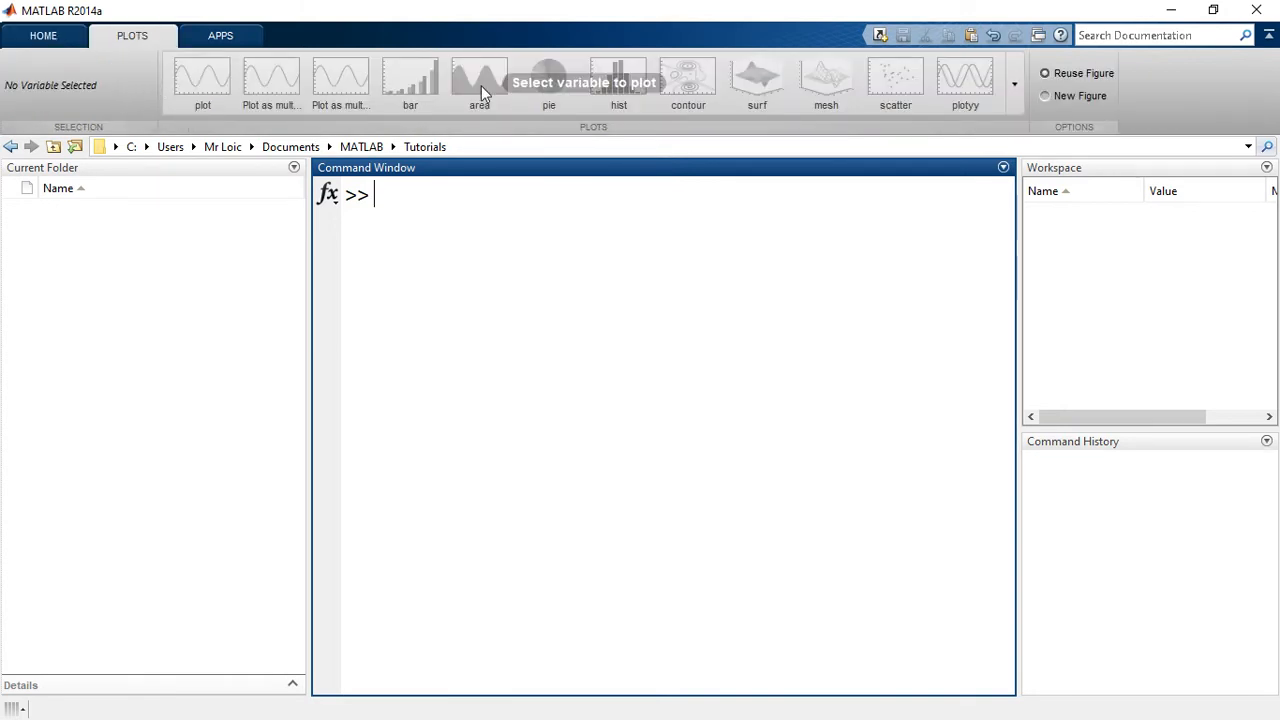
pyautogui.click(220, 36)
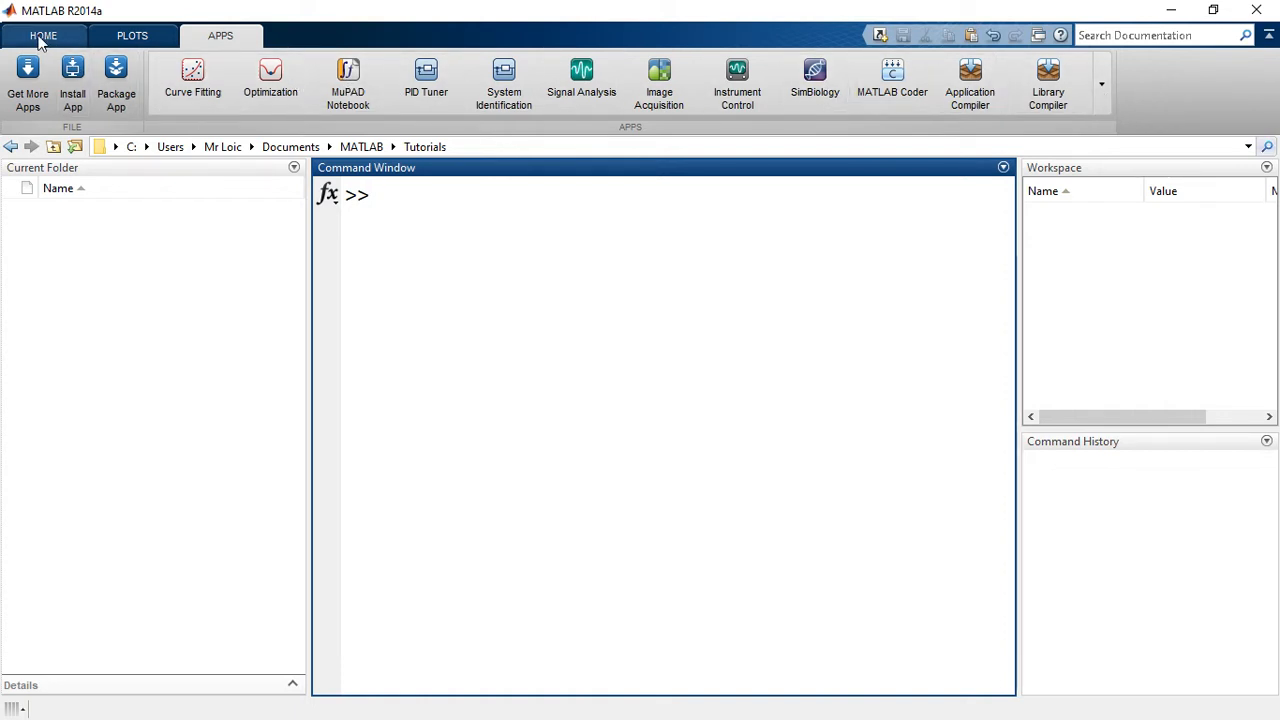
pyautogui.click(44, 36)
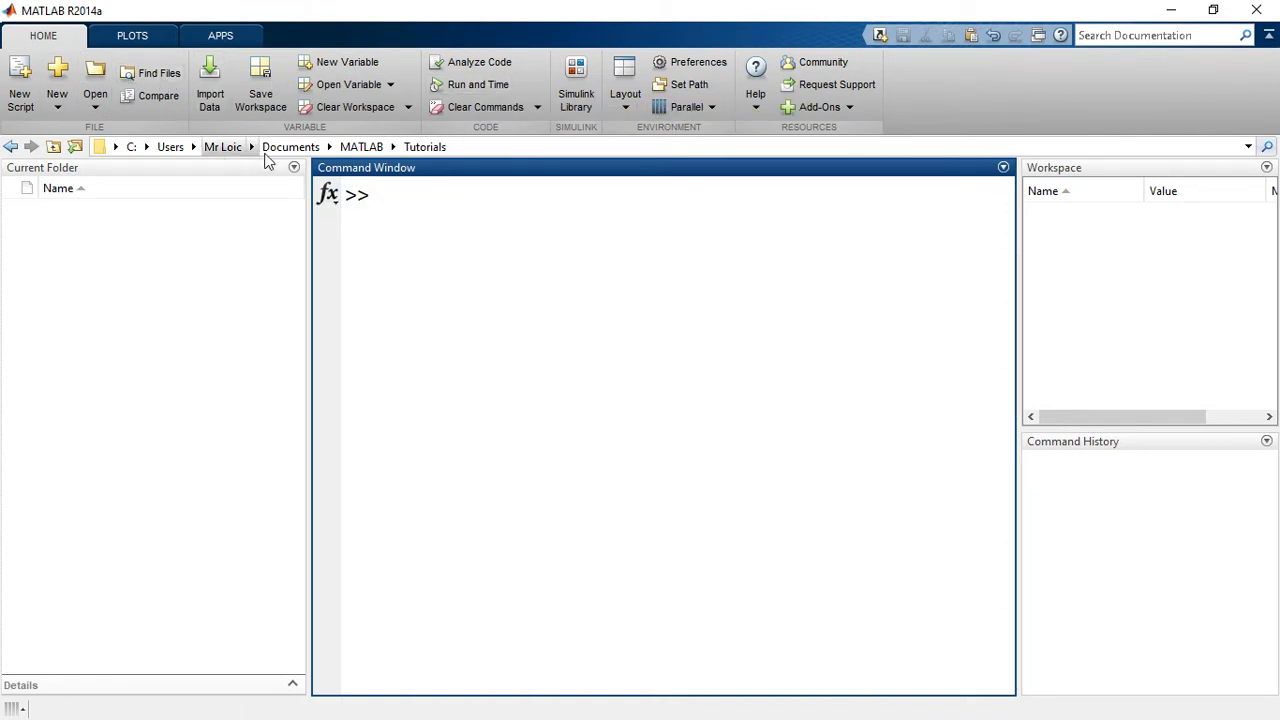
pyautogui.moveTo(490, 156)
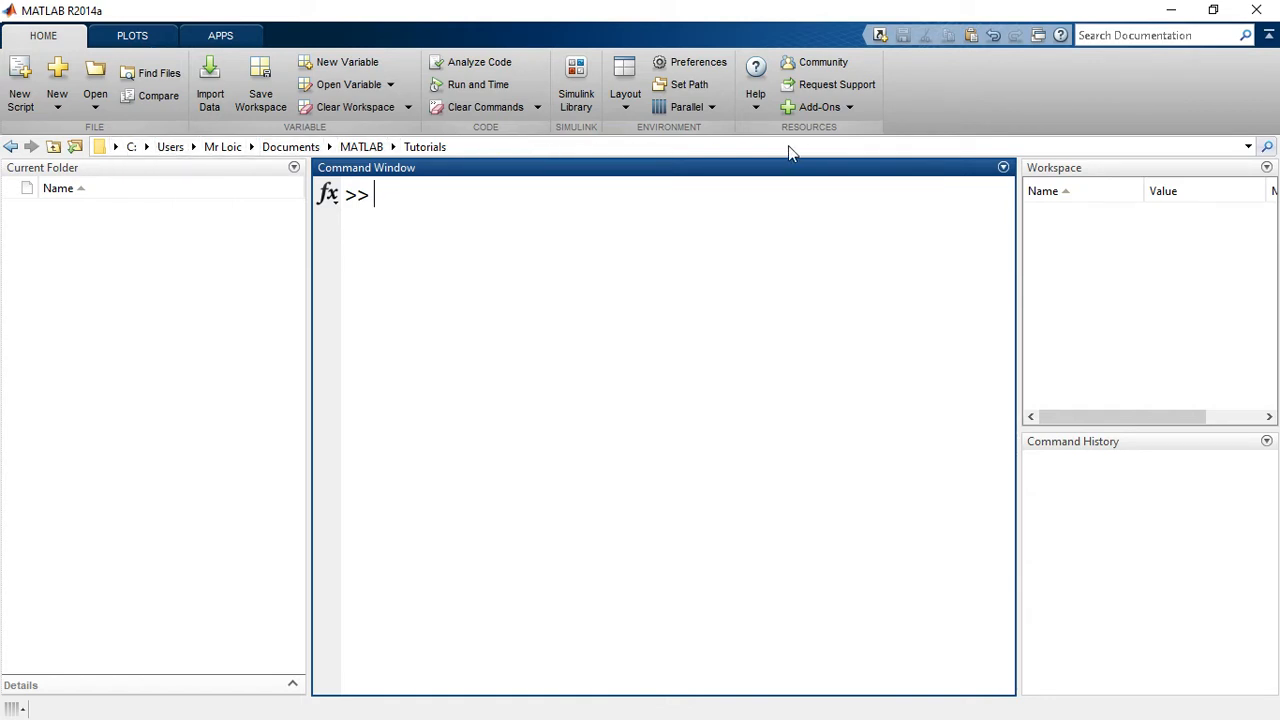
pyautogui.moveTo(108, 190)
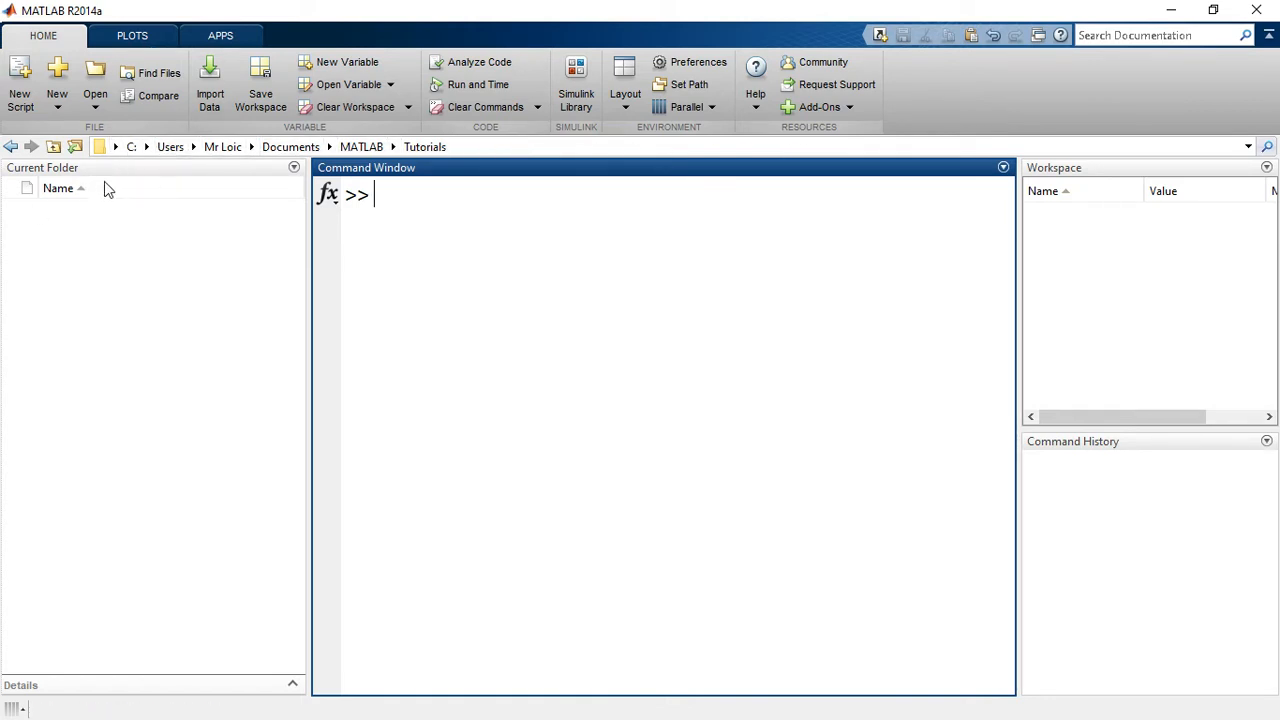
pyautogui.moveTo(120, 464)
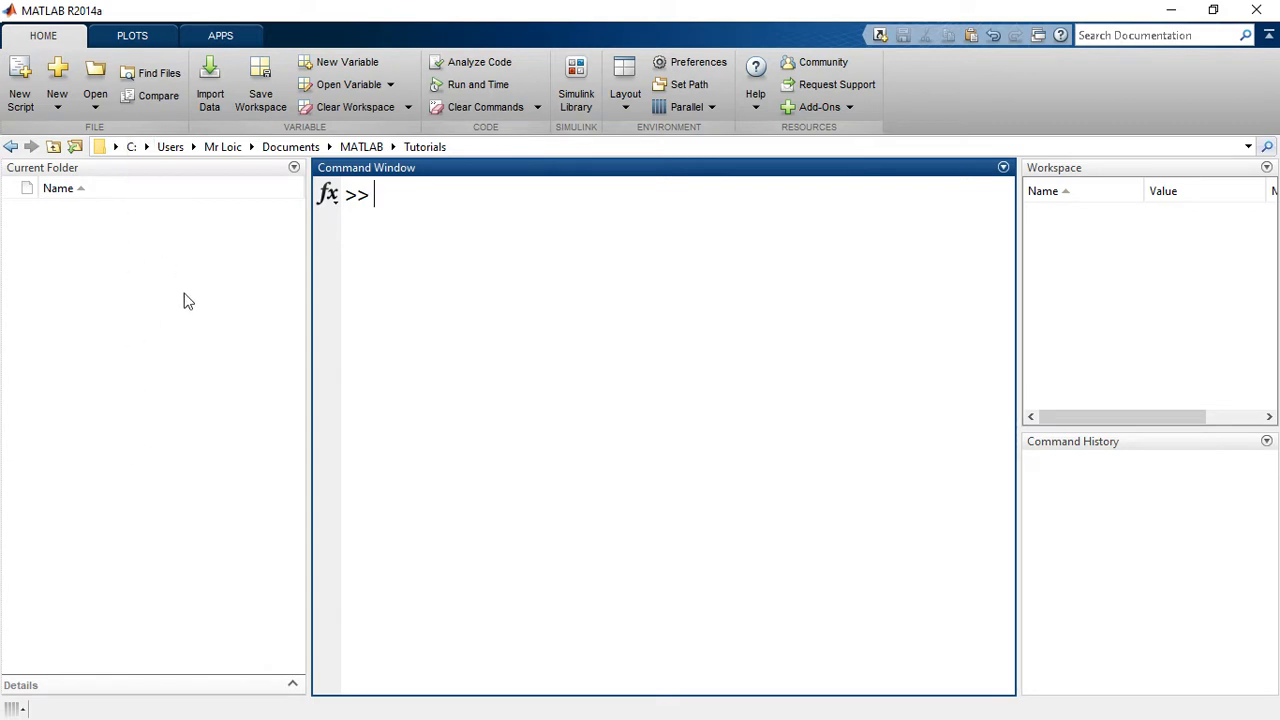
pyautogui.moveTo(464, 278)
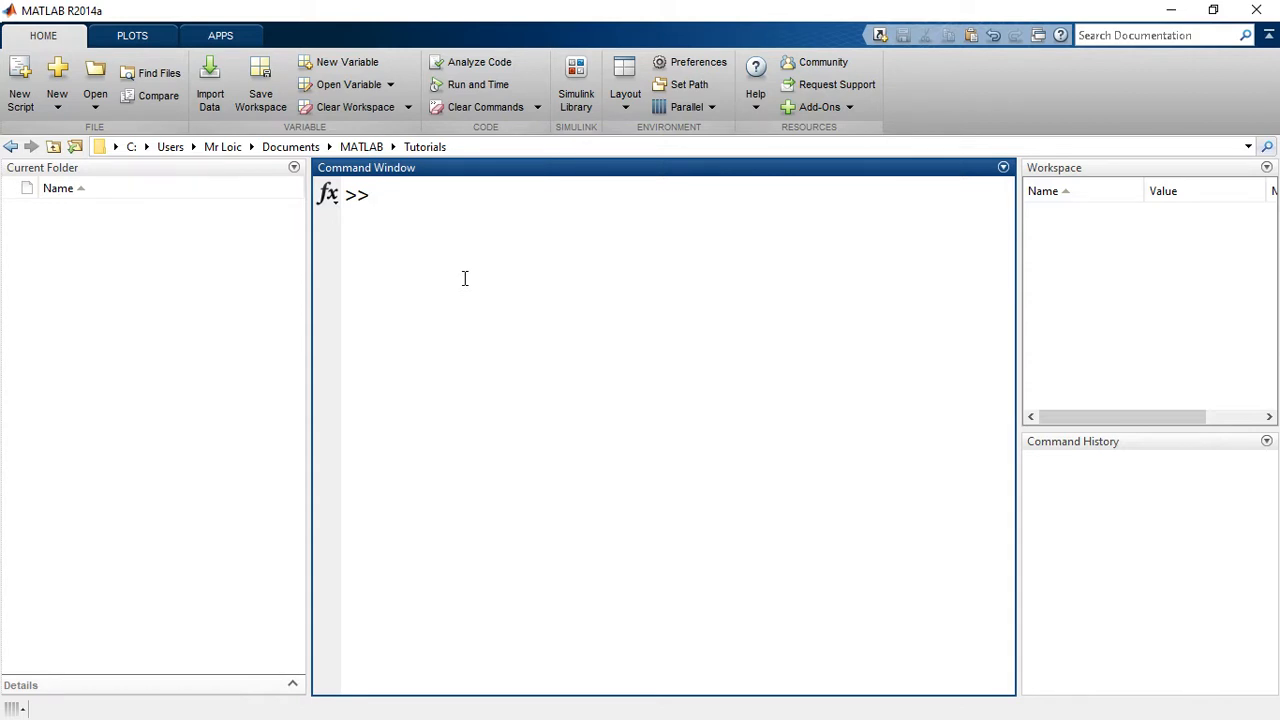
# - Switch the desktop to the Three Column layout from the Home tab's Layout menu
pyautogui.click(372, 196)
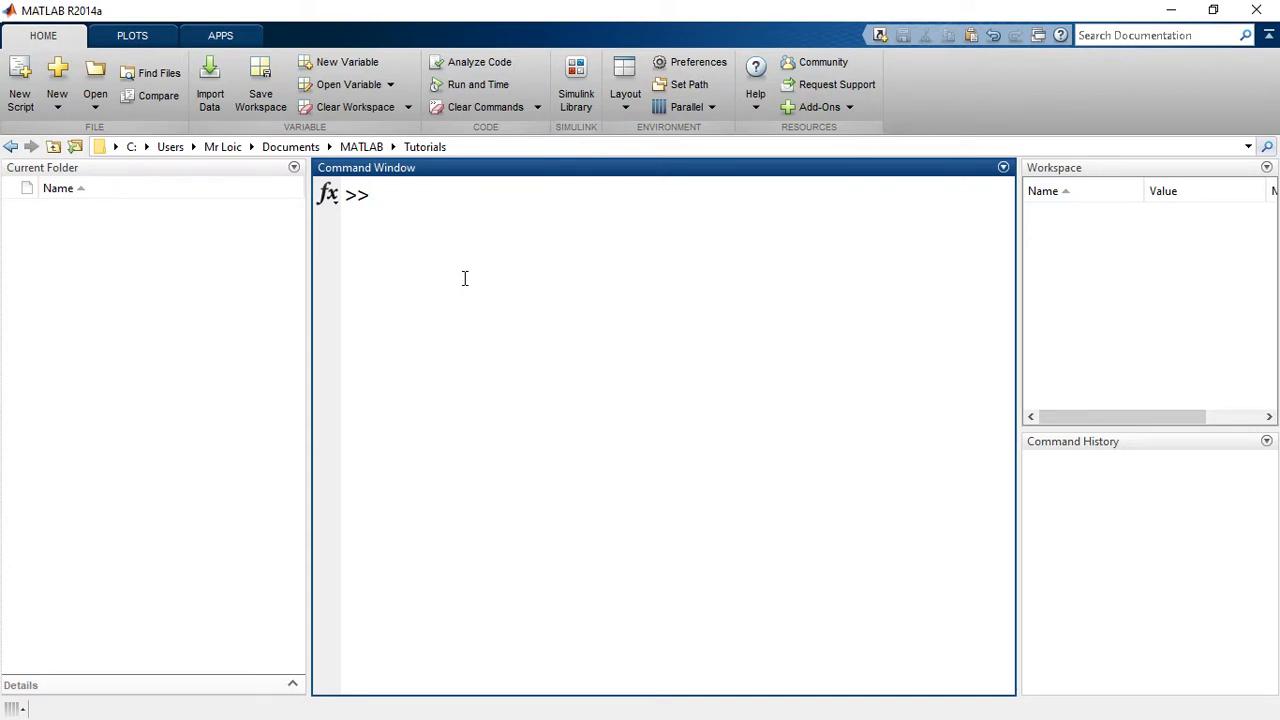
pyautogui.click(400, 196)
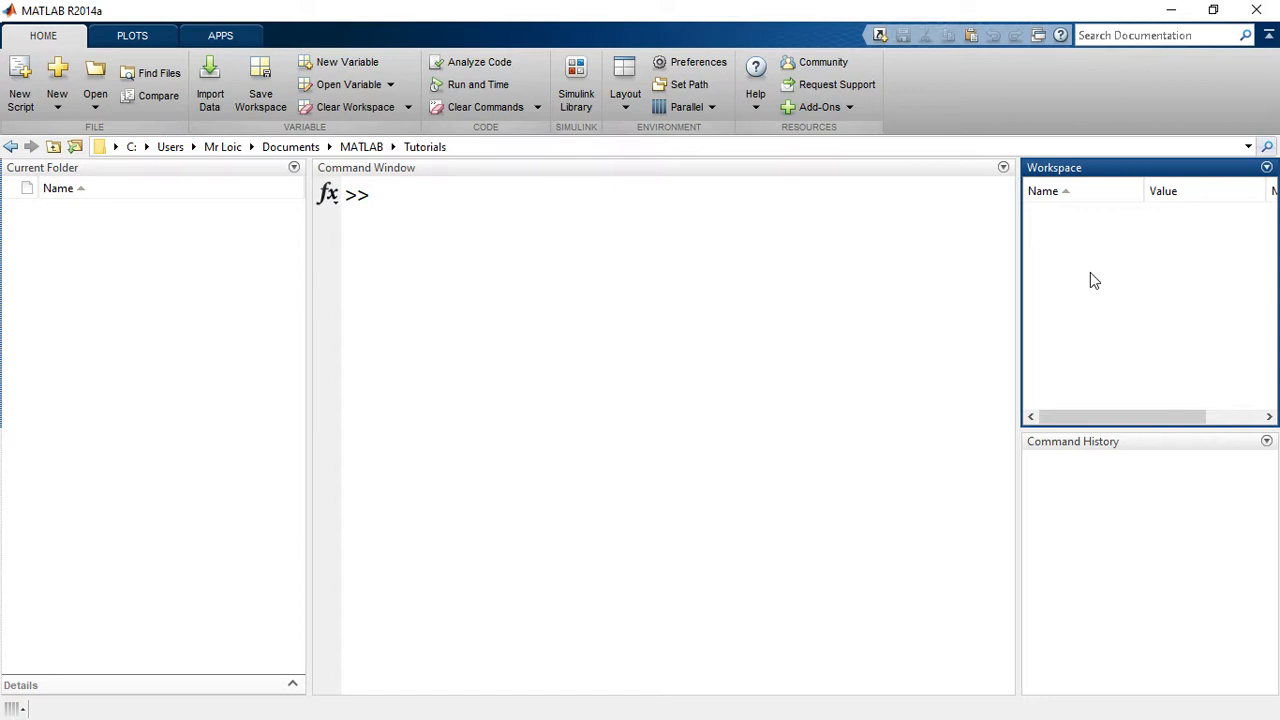
pyautogui.moveTo(548, 356)
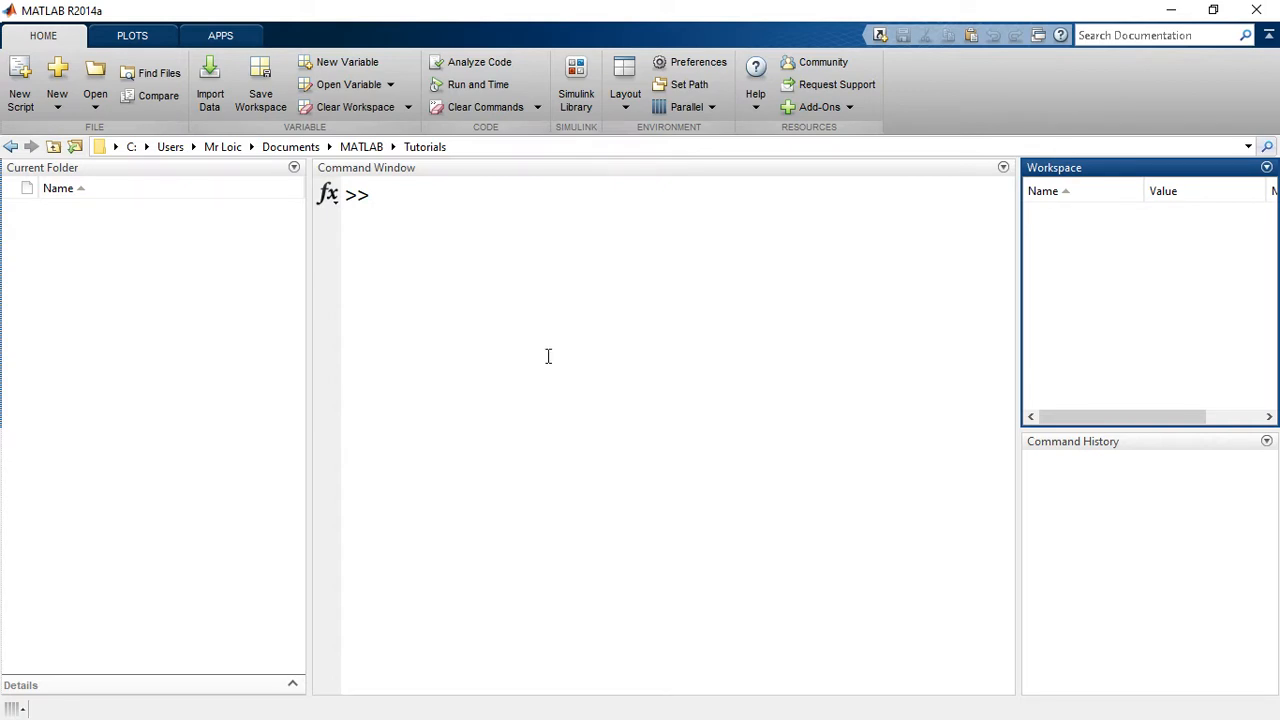
pyautogui.moveTo(568, 352)
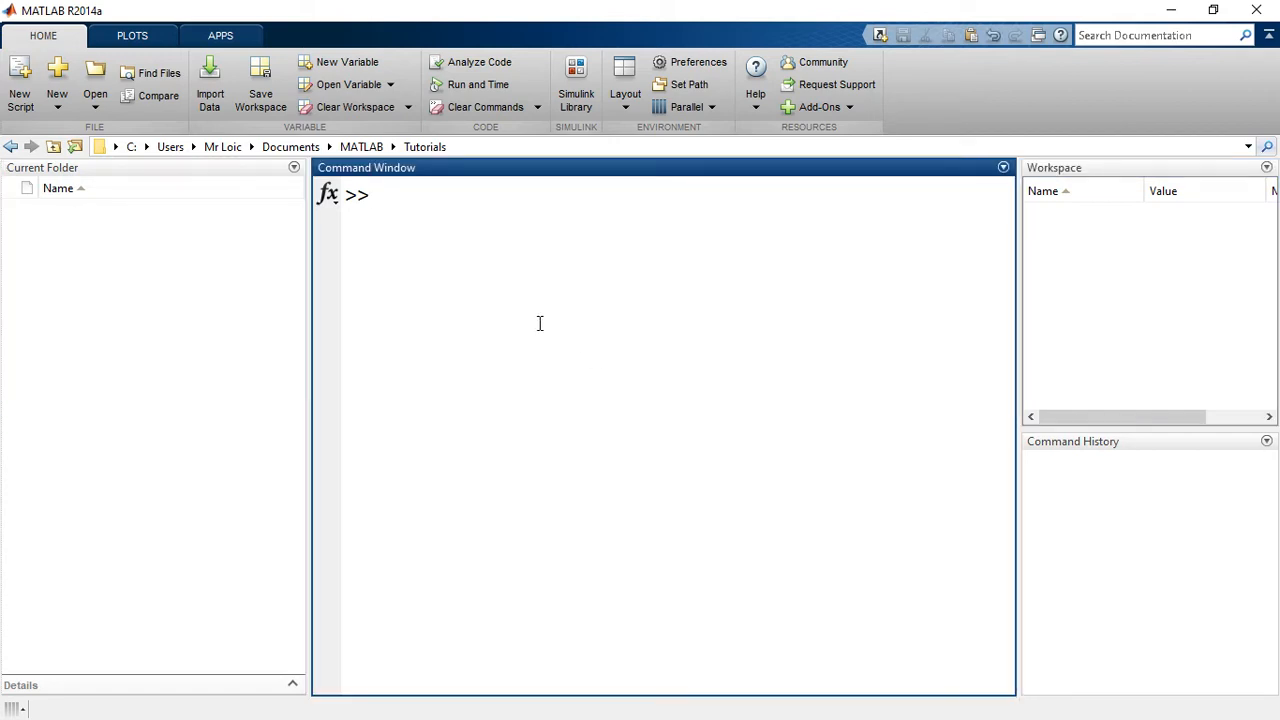
pyautogui.moveTo(1168, 292)
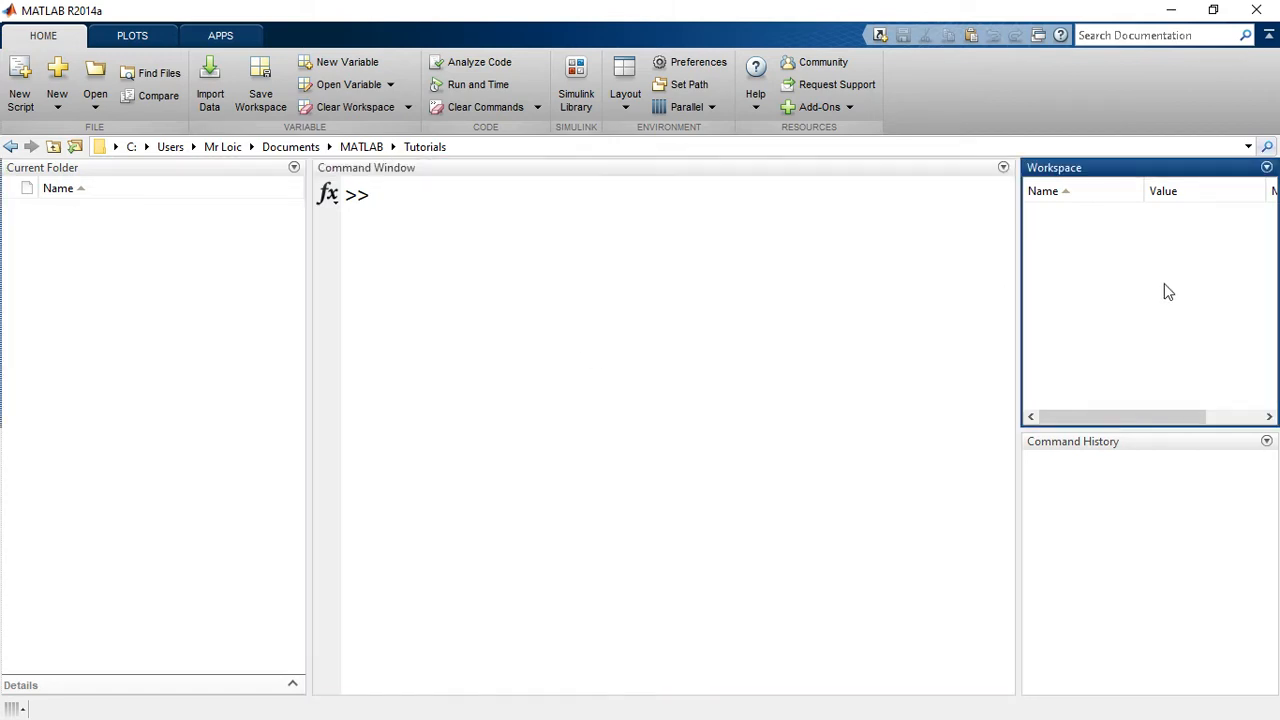
pyautogui.moveTo(1156, 430)
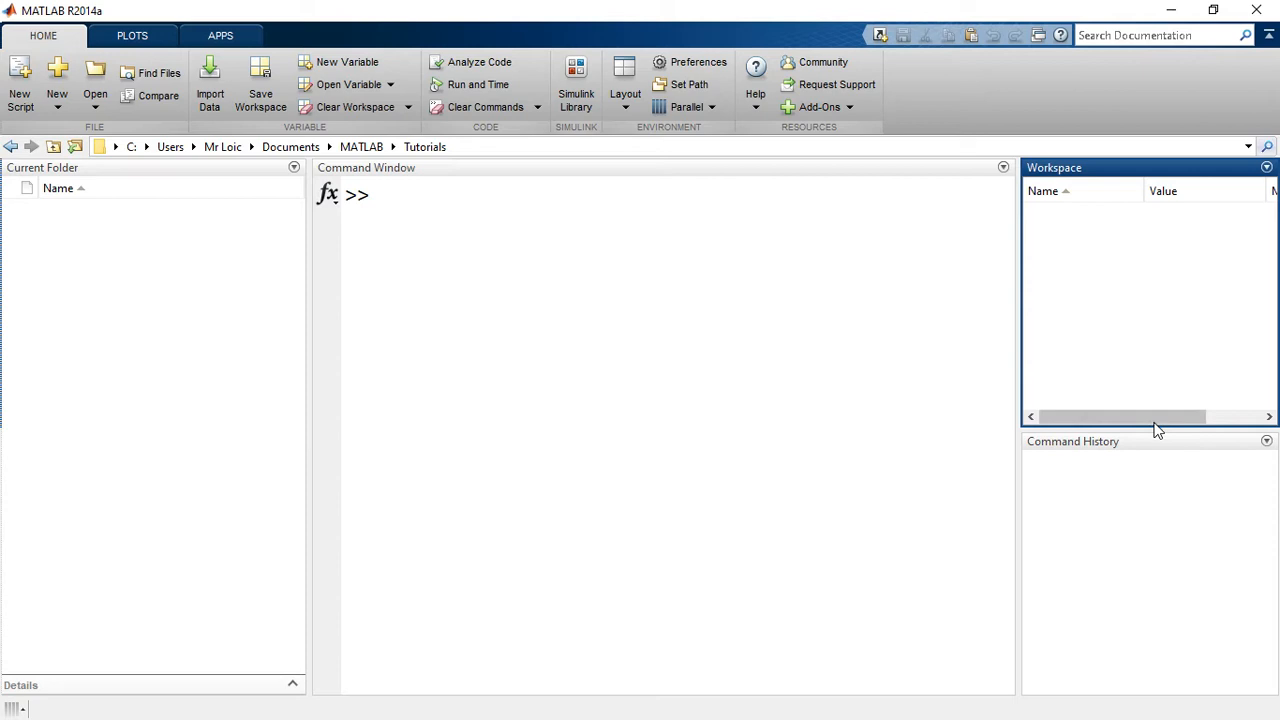
pyautogui.hscroll(3)
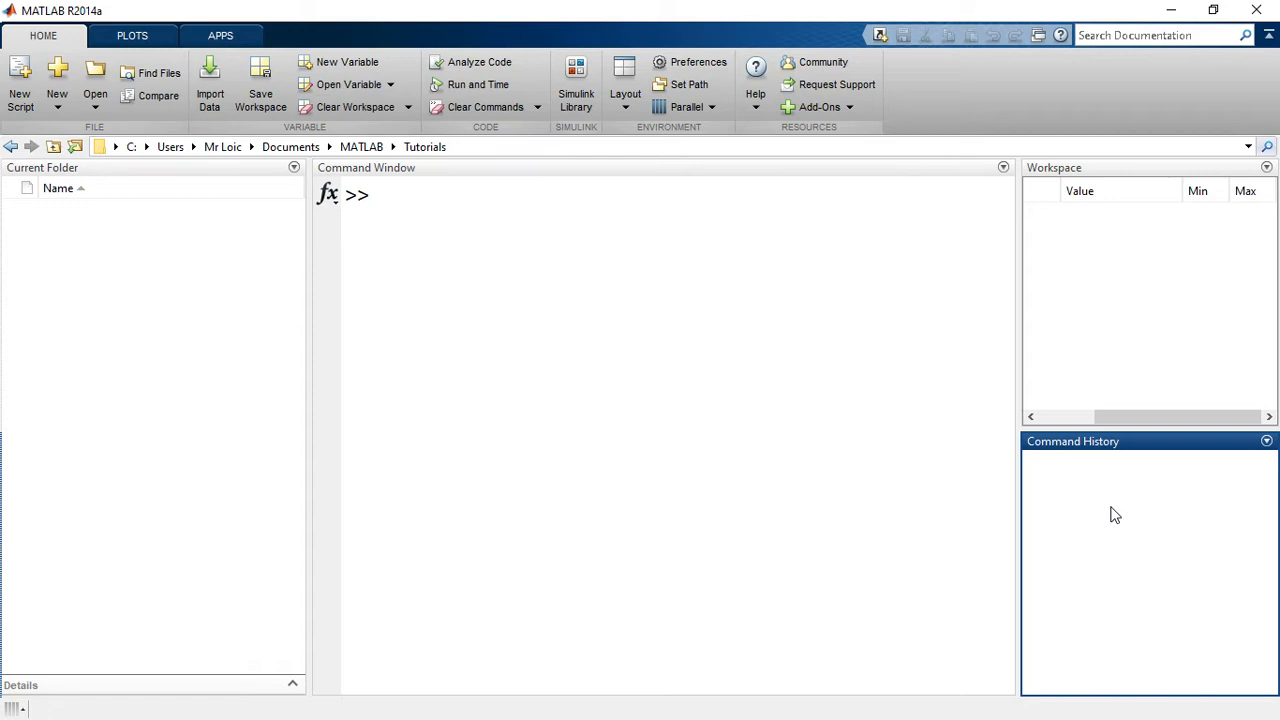
pyautogui.moveTo(584, 284)
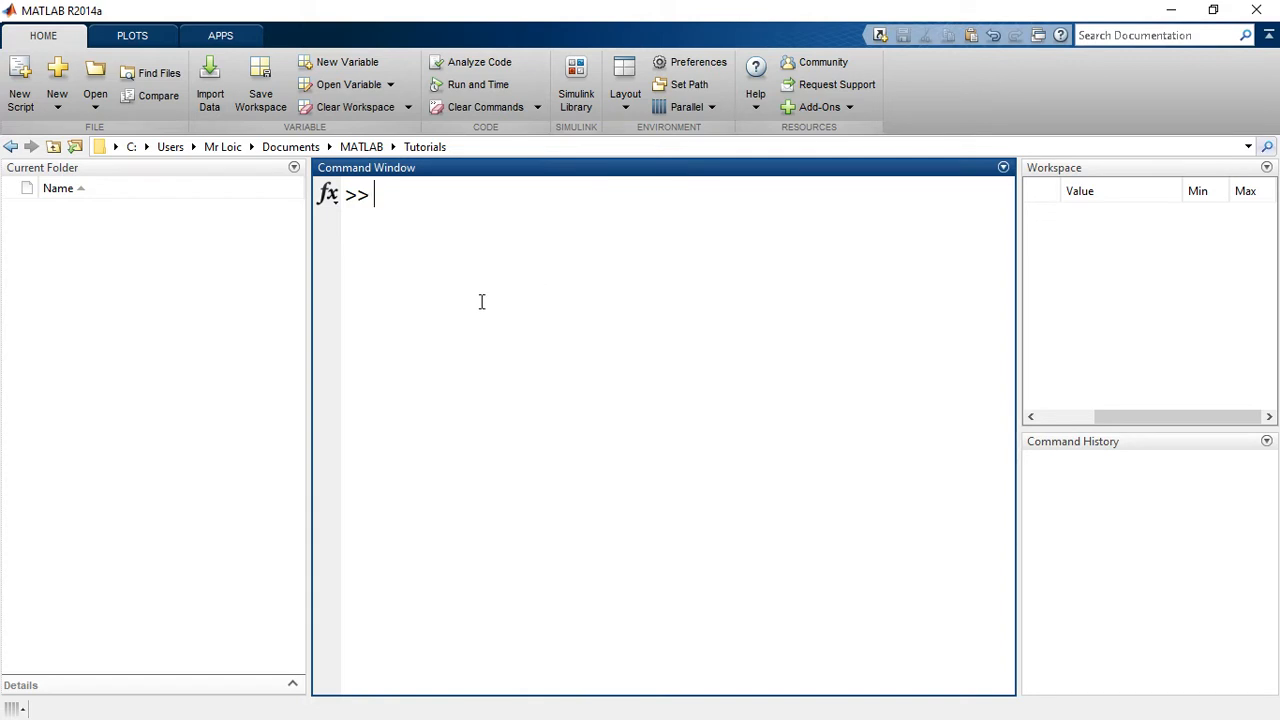
pyautogui.moveTo(972, 132)
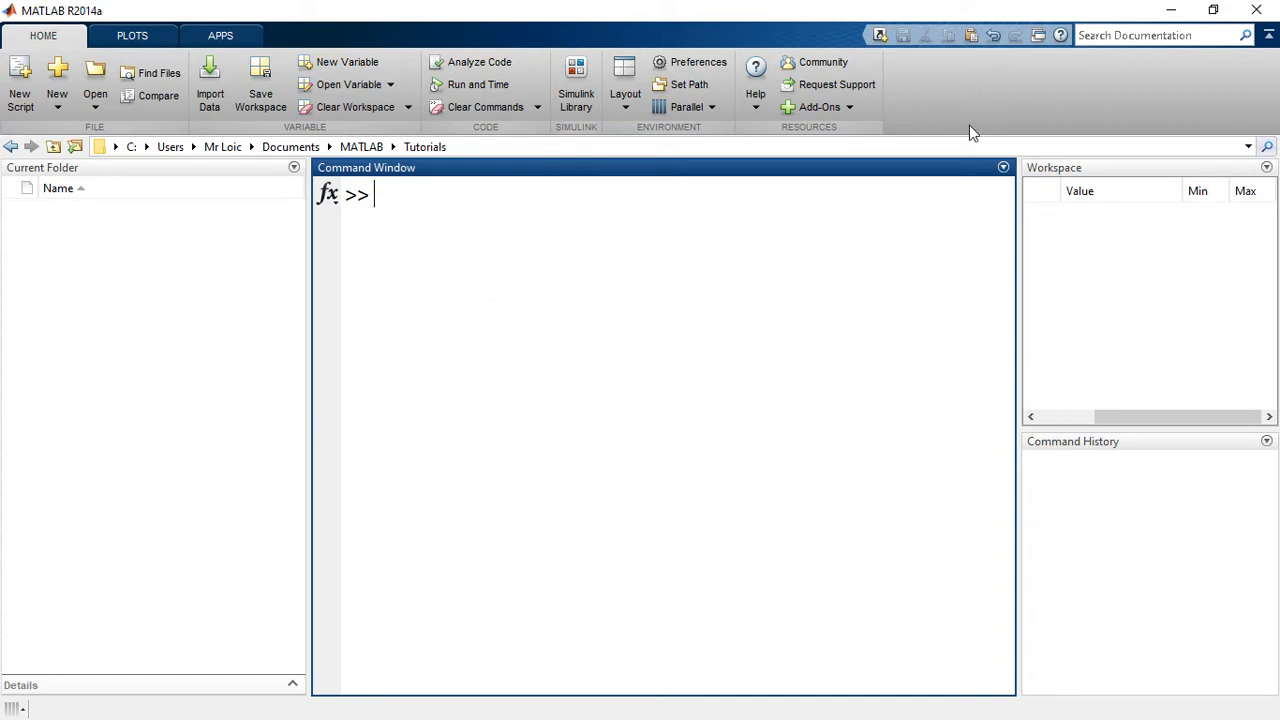
pyautogui.moveTo(736, 340)
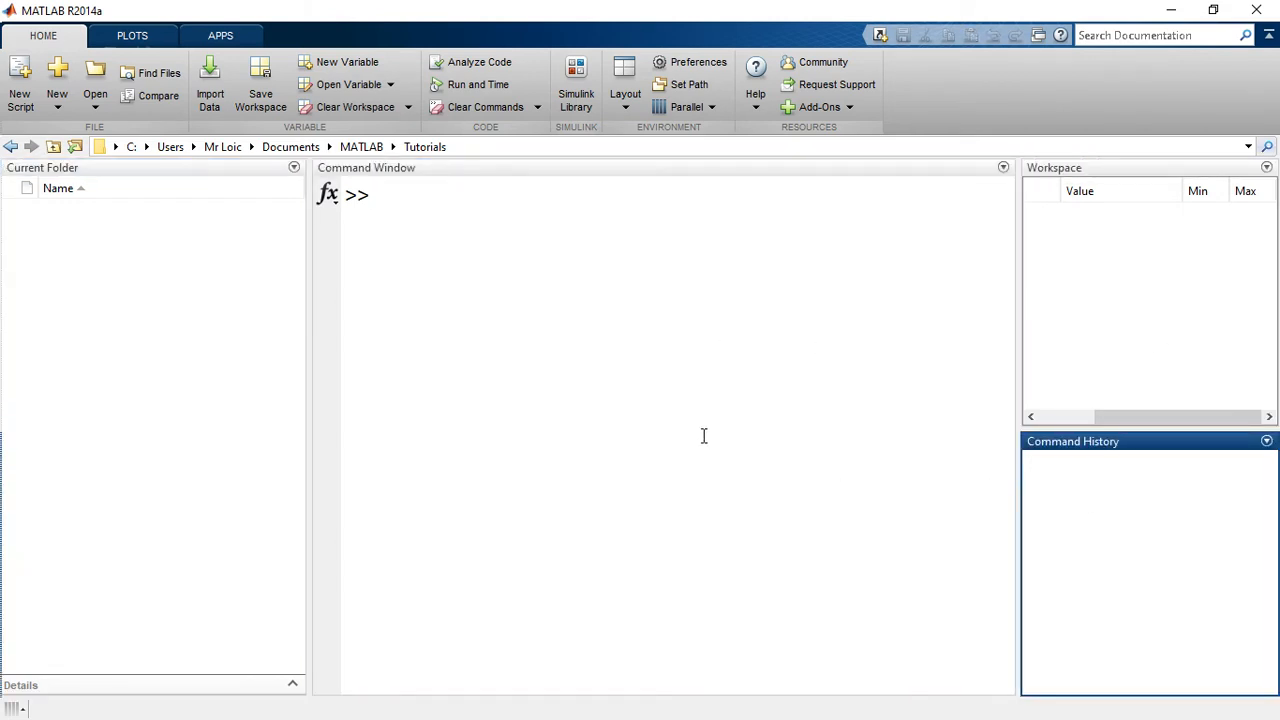
pyautogui.click(624, 80)
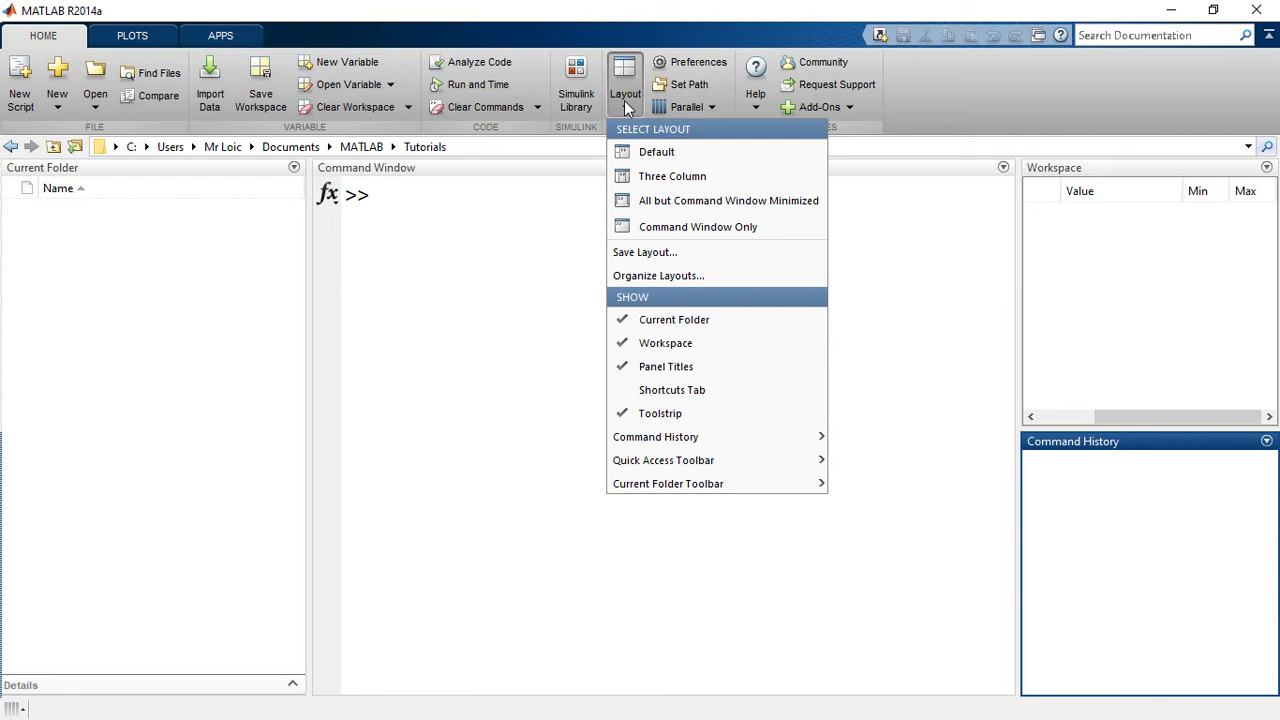
pyautogui.moveTo(672, 176)
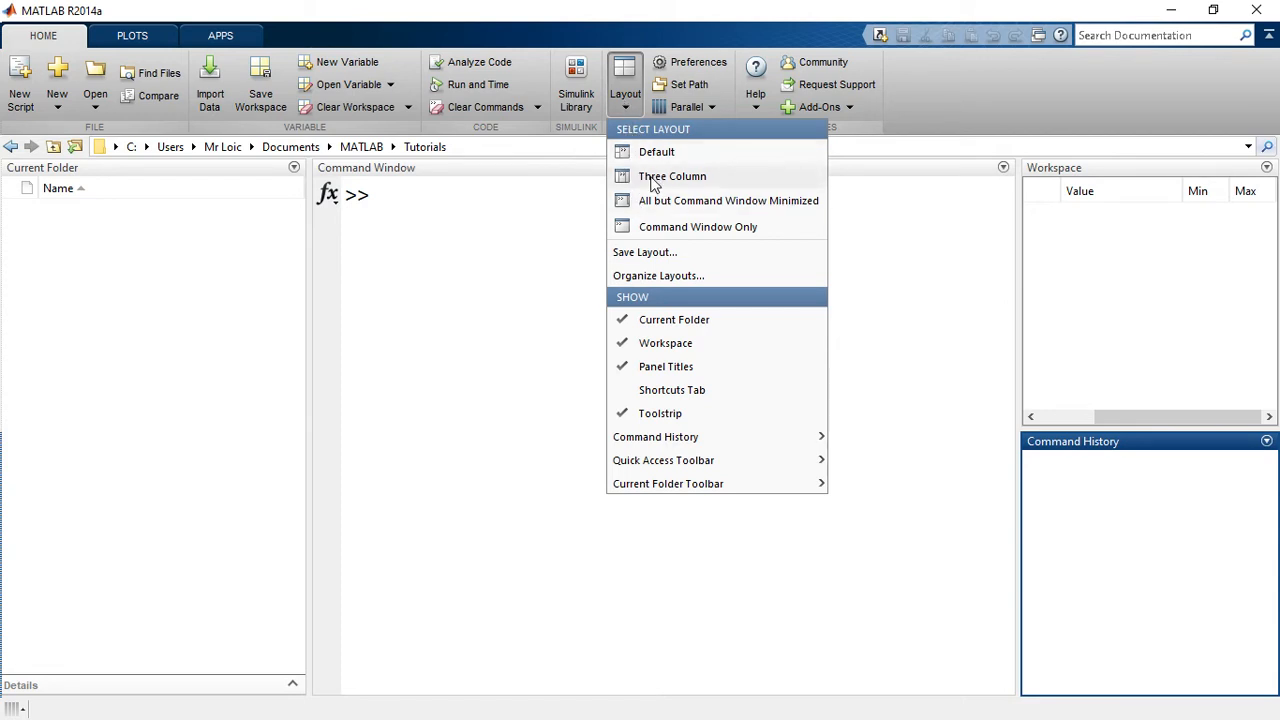
pyautogui.click(698, 226)
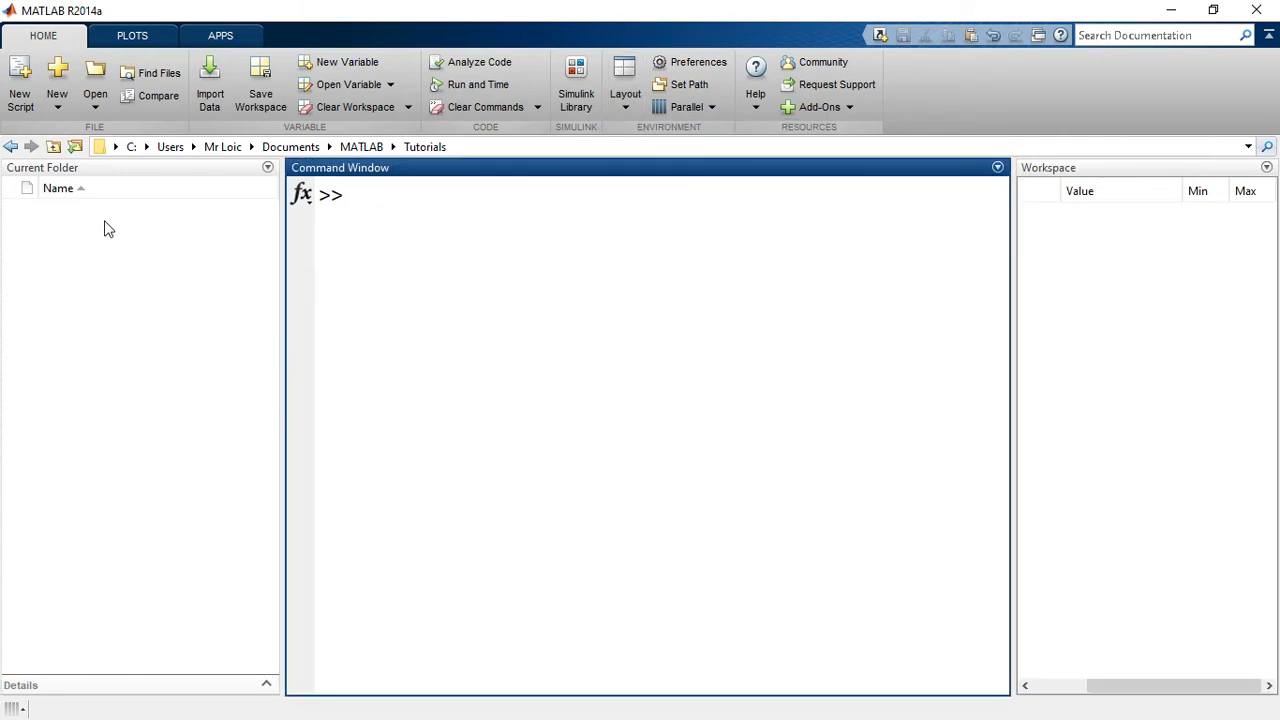
pyautogui.moveTo(104, 260)
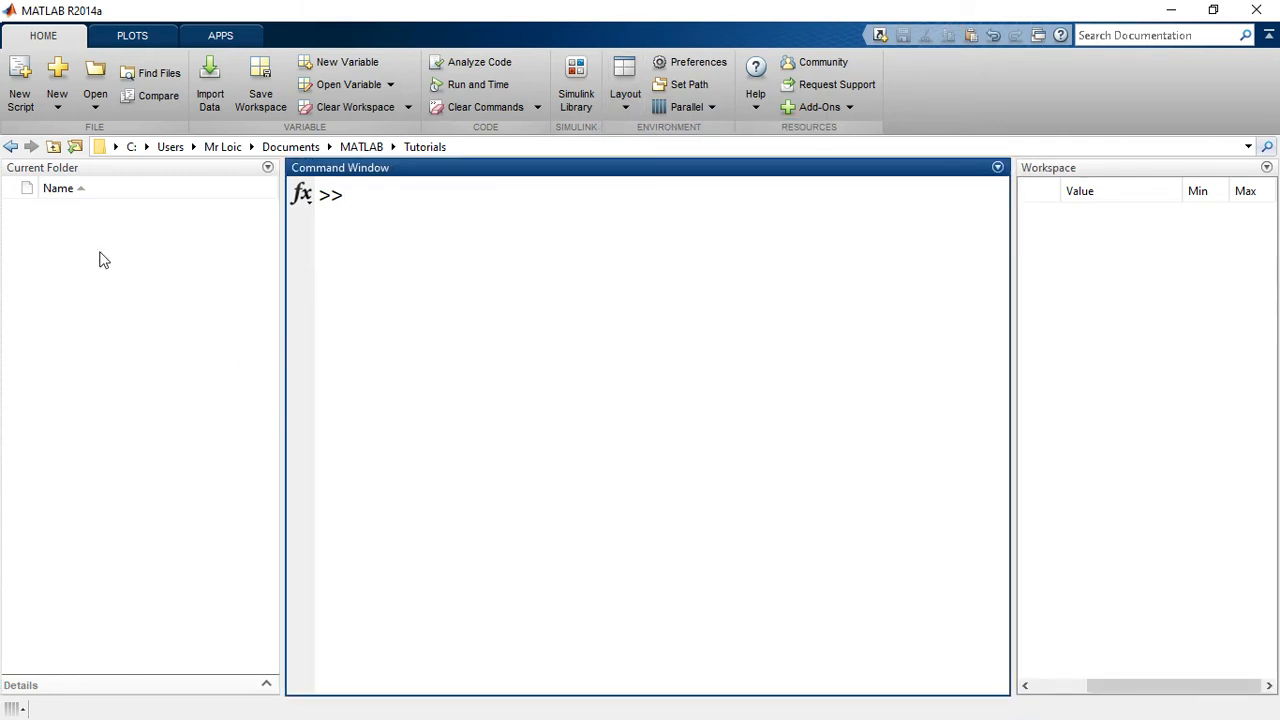
pyautogui.moveTo(424, 308)
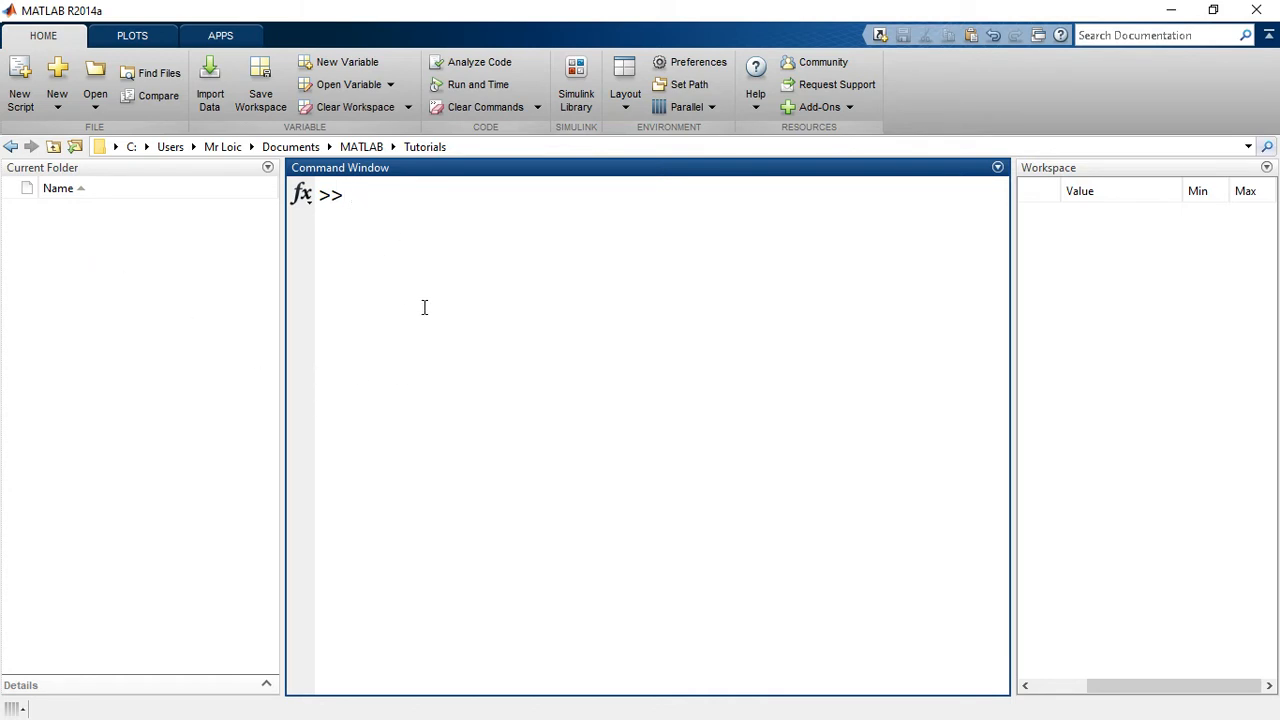
pyautogui.moveTo(1184, 302)
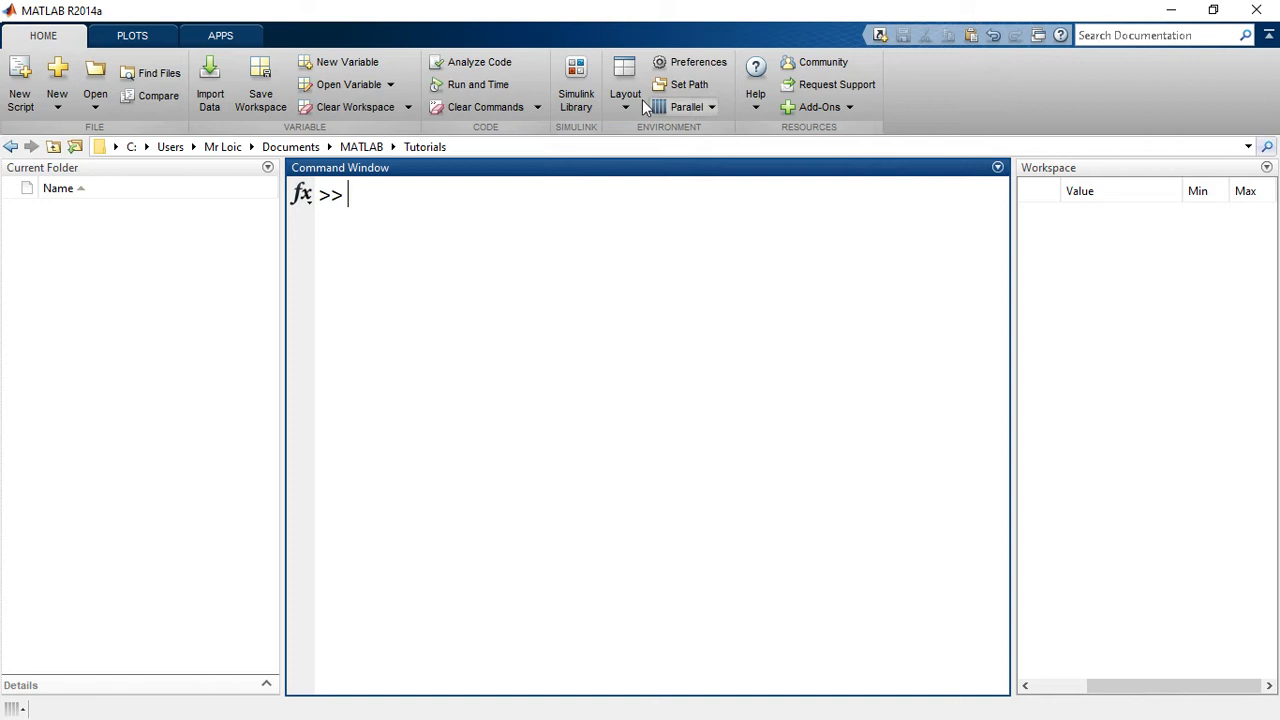
# - Dock the Command History panel beneath the Workspace and refocus the Command Window prompt
pyautogui.click(624, 80)
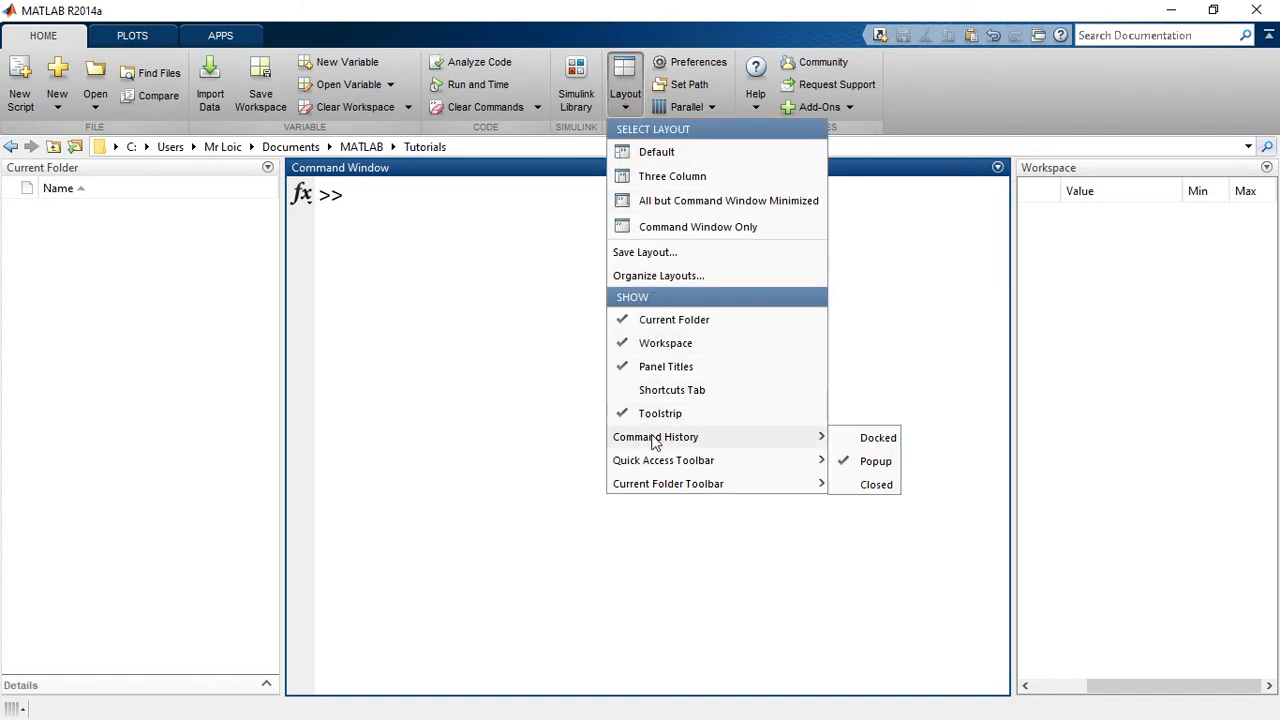
pyautogui.moveTo(876, 436)
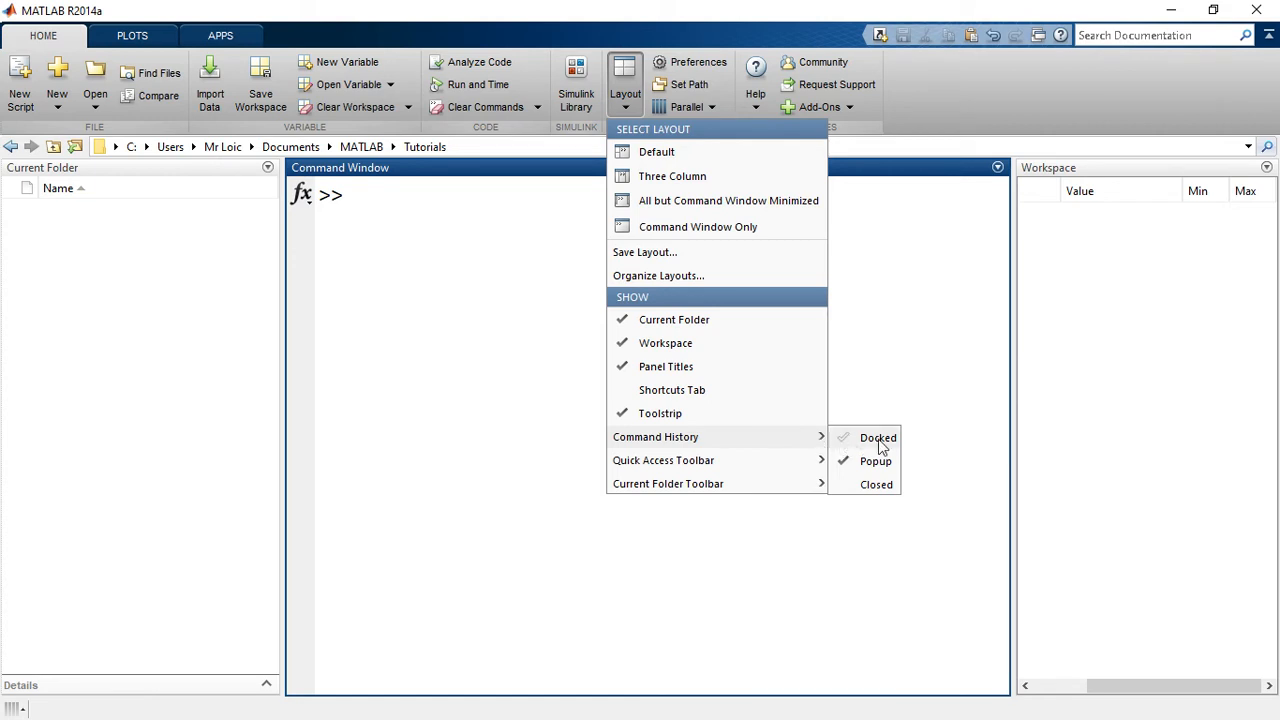
pyautogui.click(876, 438)
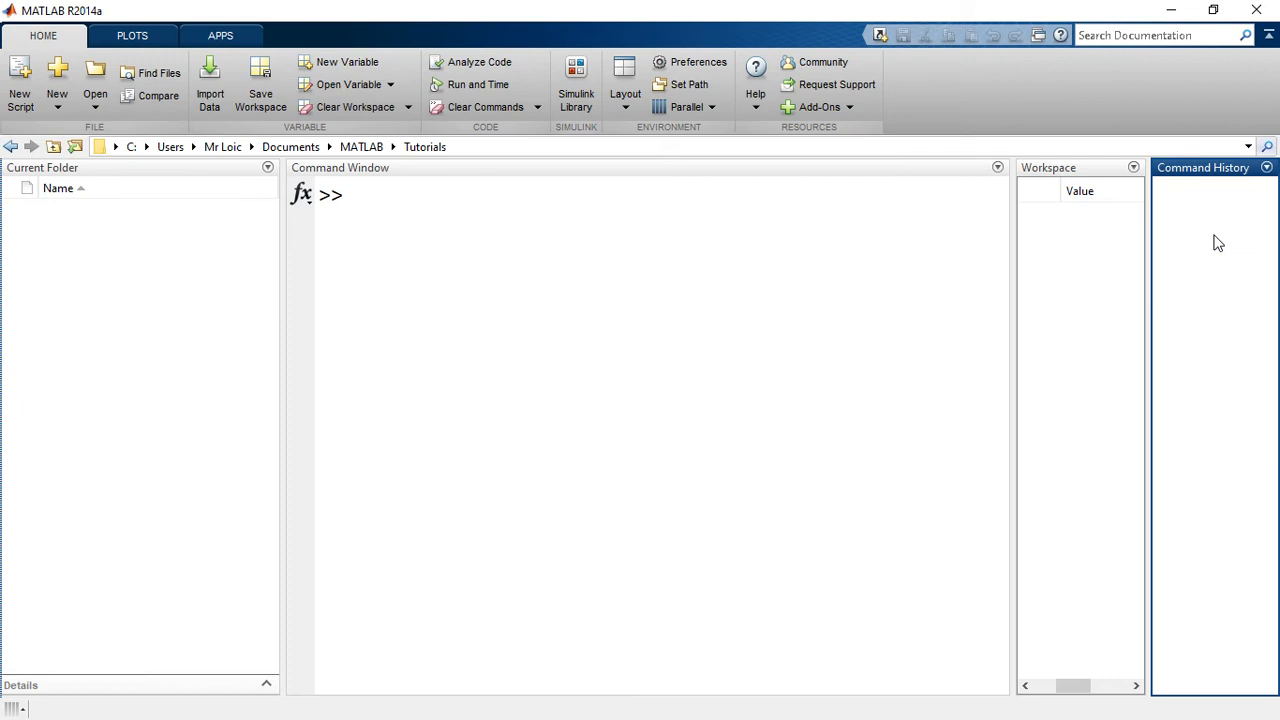
pyautogui.moveTo(1148, 188)
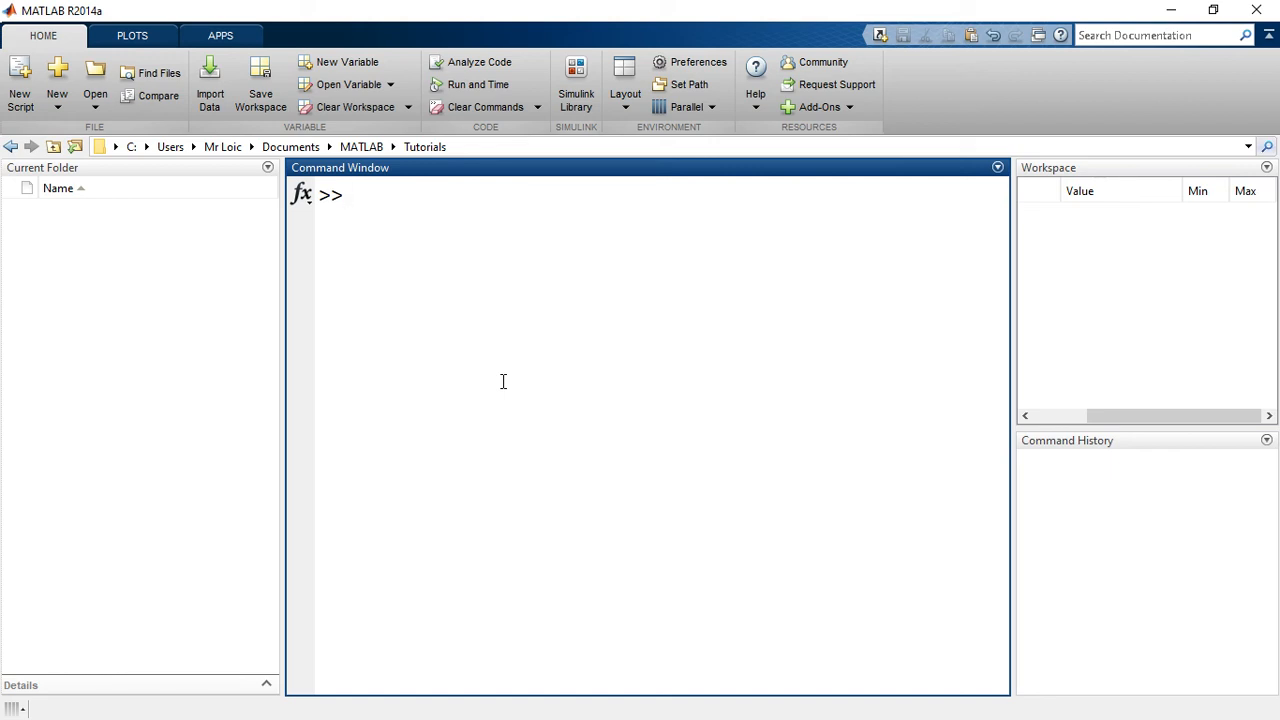
pyautogui.click(350, 194)
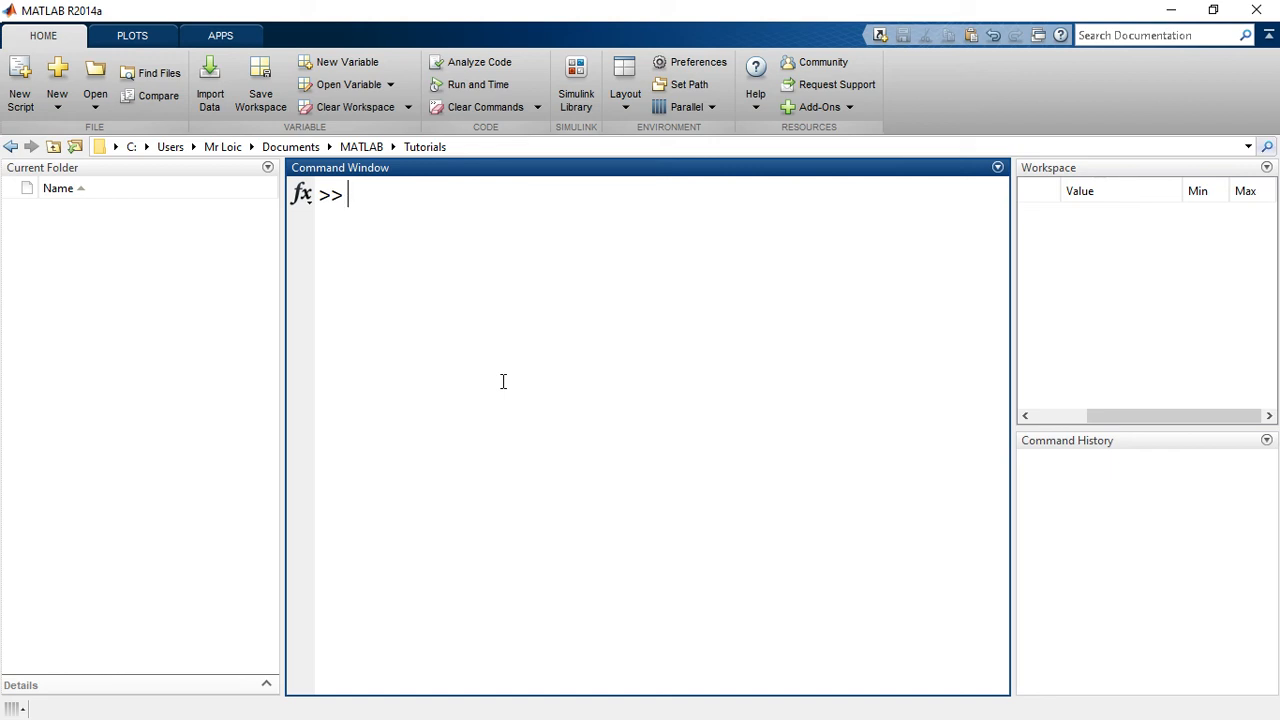